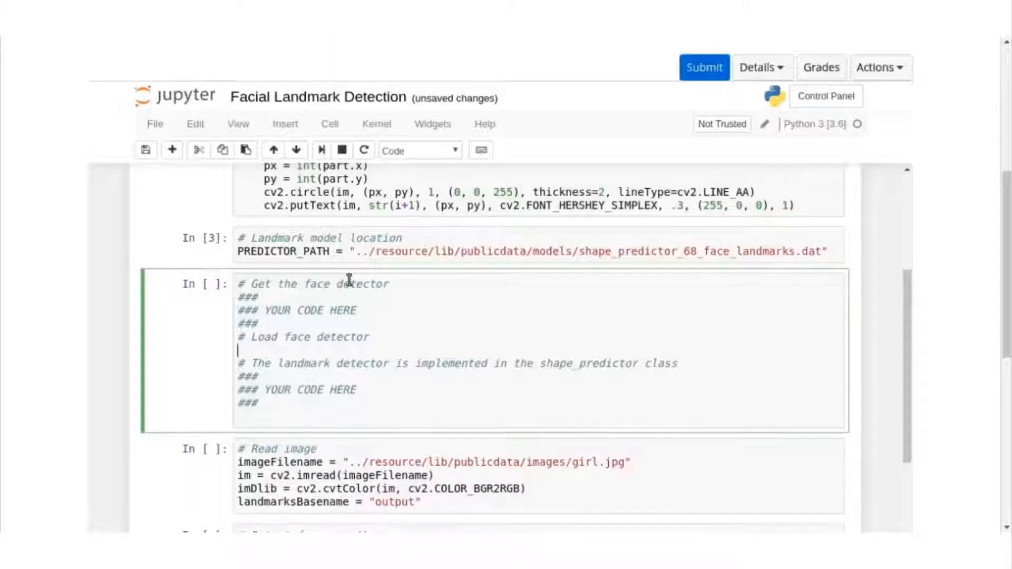
# Type 'face_detec' in the face detector cell, then scroll the course forums toward the Computer Vision I curriculum.
pyautogui.write('face_detec')
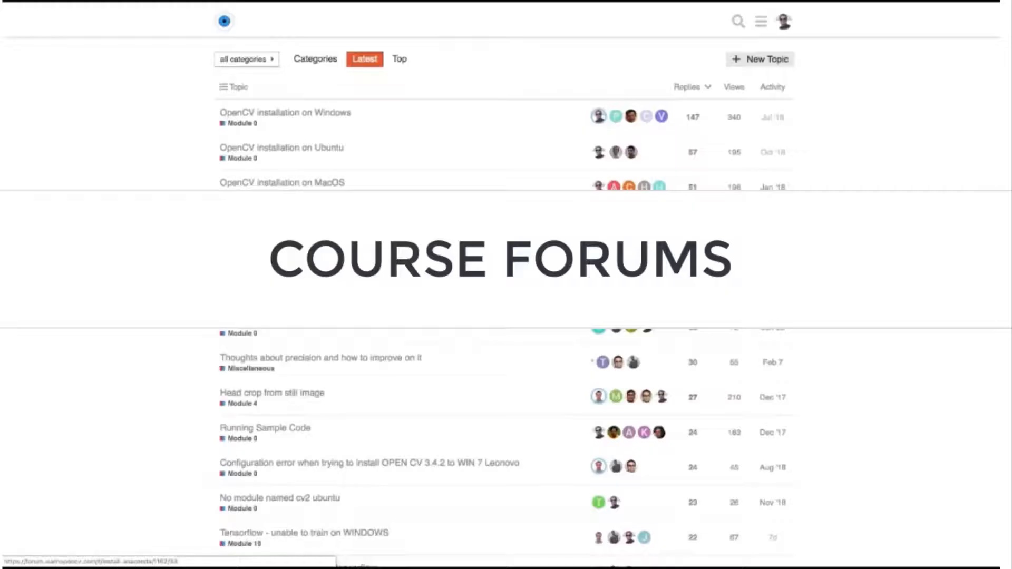
pyautogui.scroll(-3)
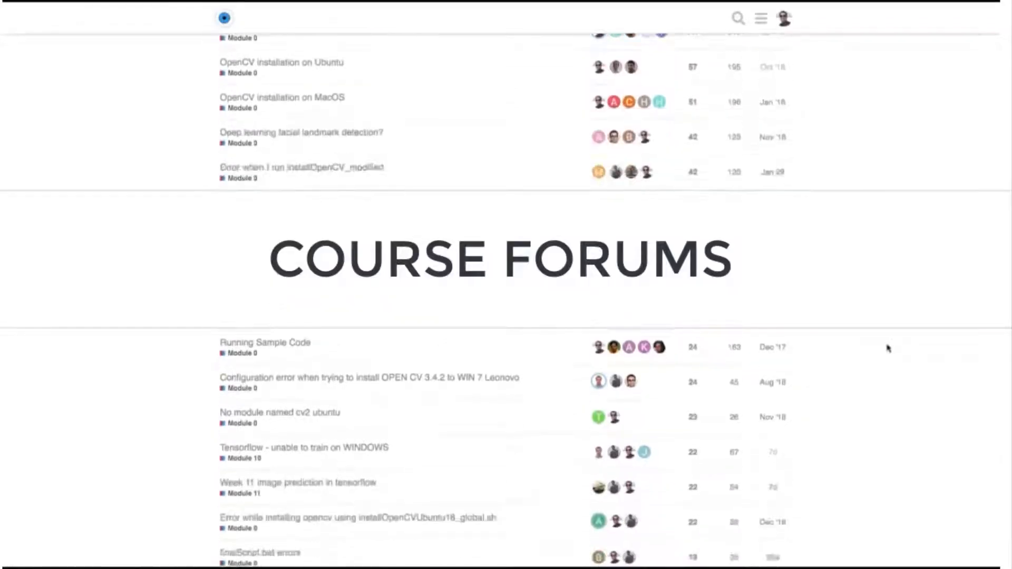
pyautogui.scroll(-3)
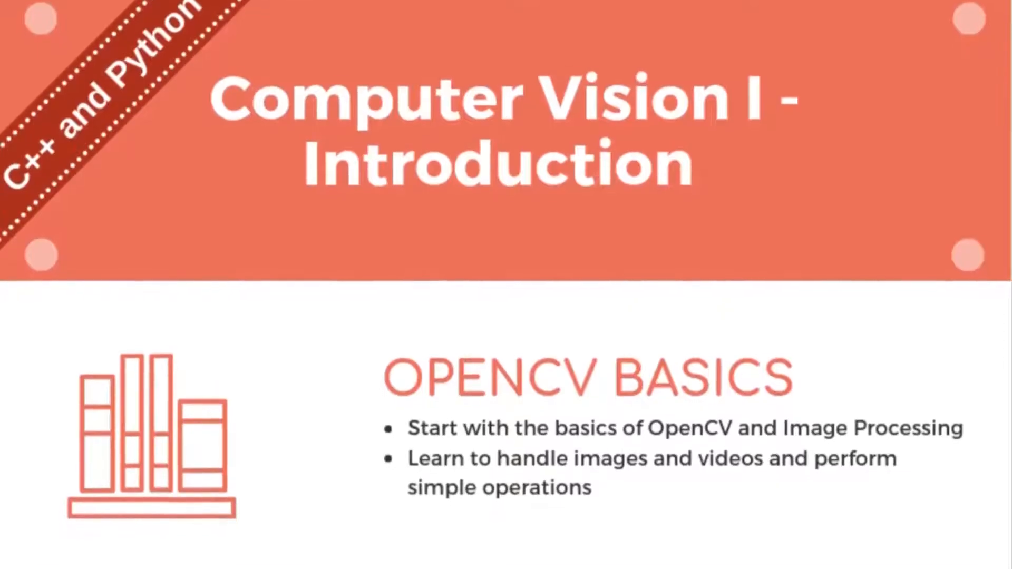
# Scroll through the image, video, face, machine learning and OCR modules to the Deep Learning with PyTorch header.
pyautogui.scroll(-3)
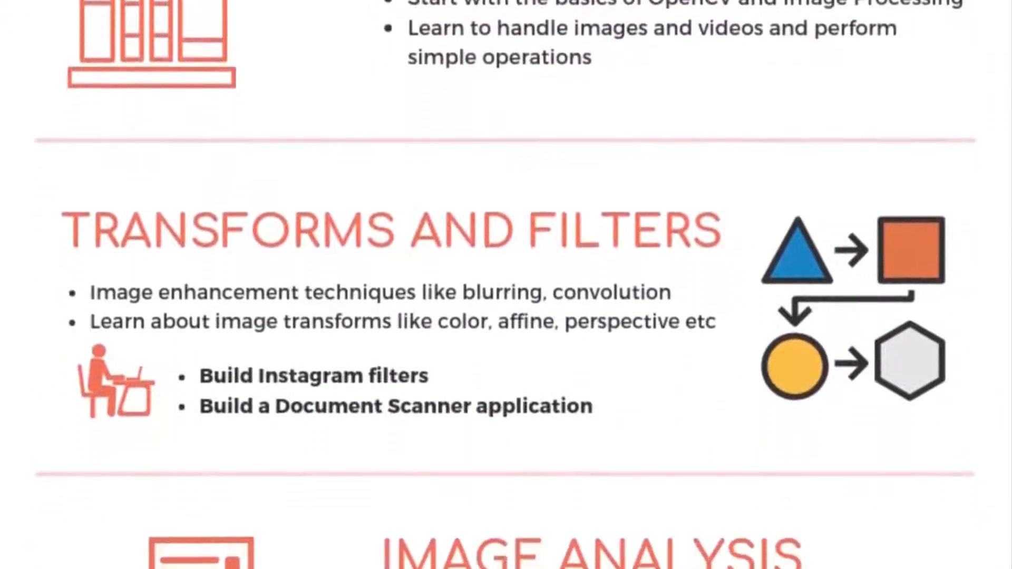
pyautogui.scroll(-3)
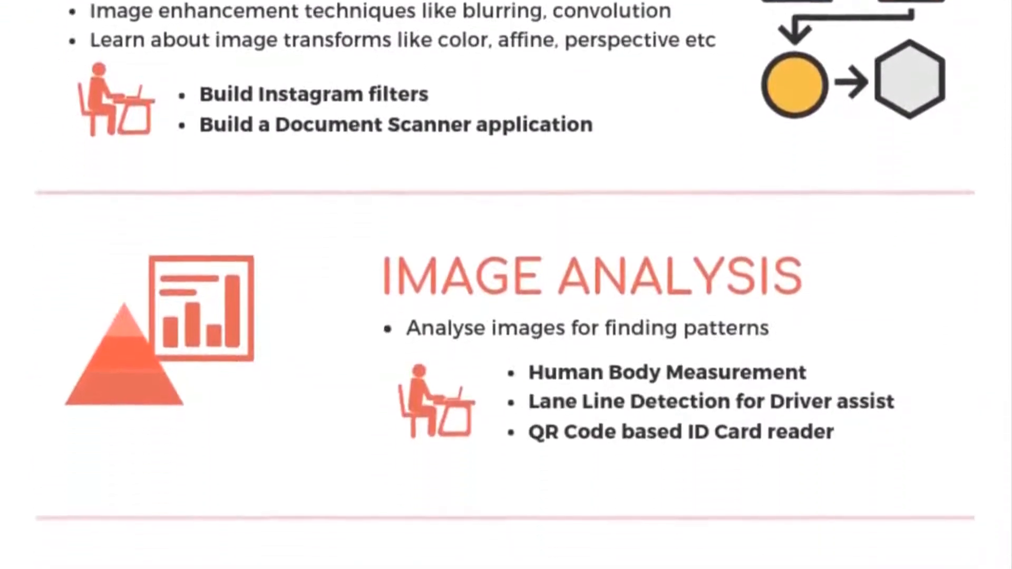
pyautogui.scroll(-3)
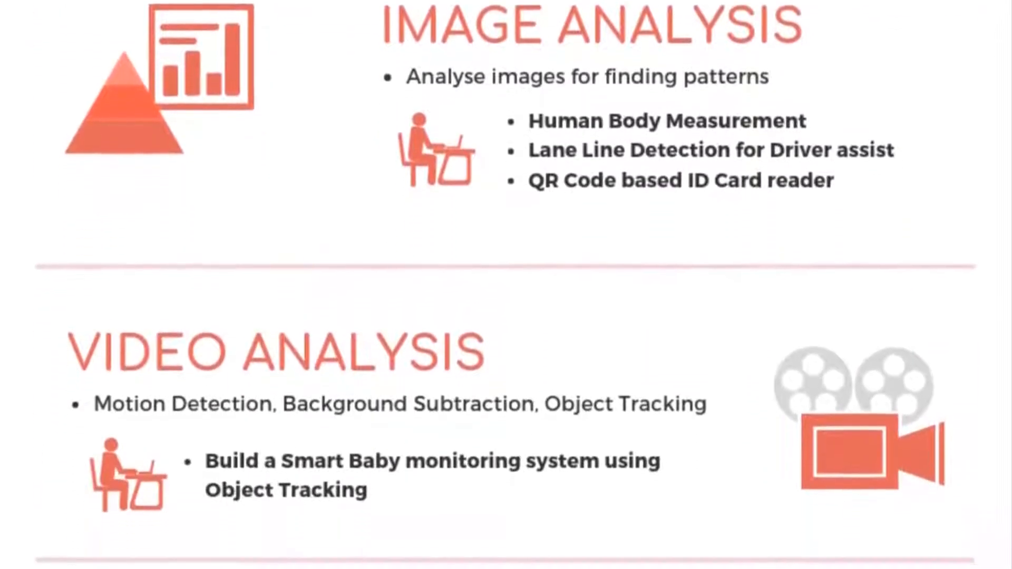
pyautogui.scroll(-3)
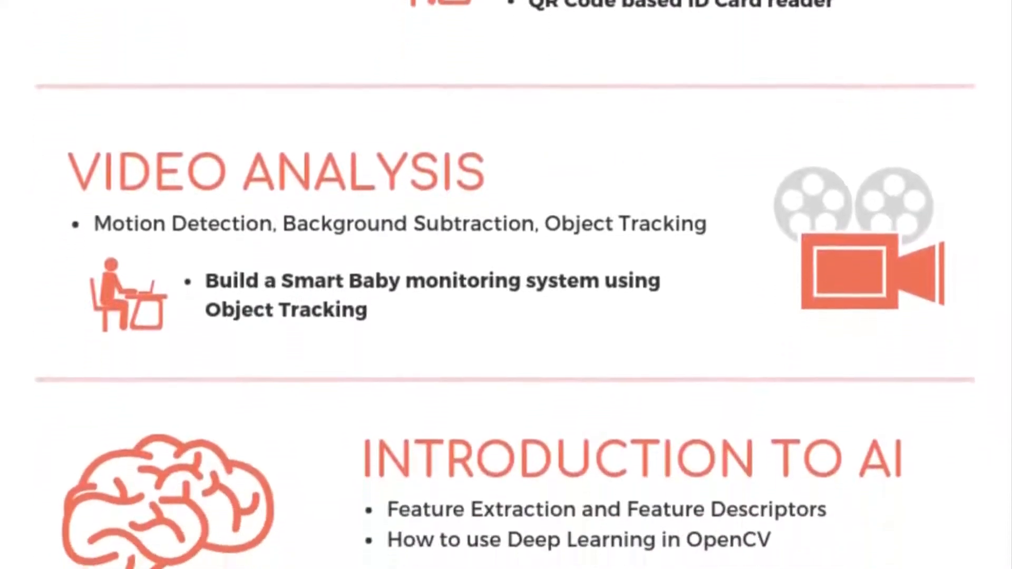
pyautogui.scroll(-3)
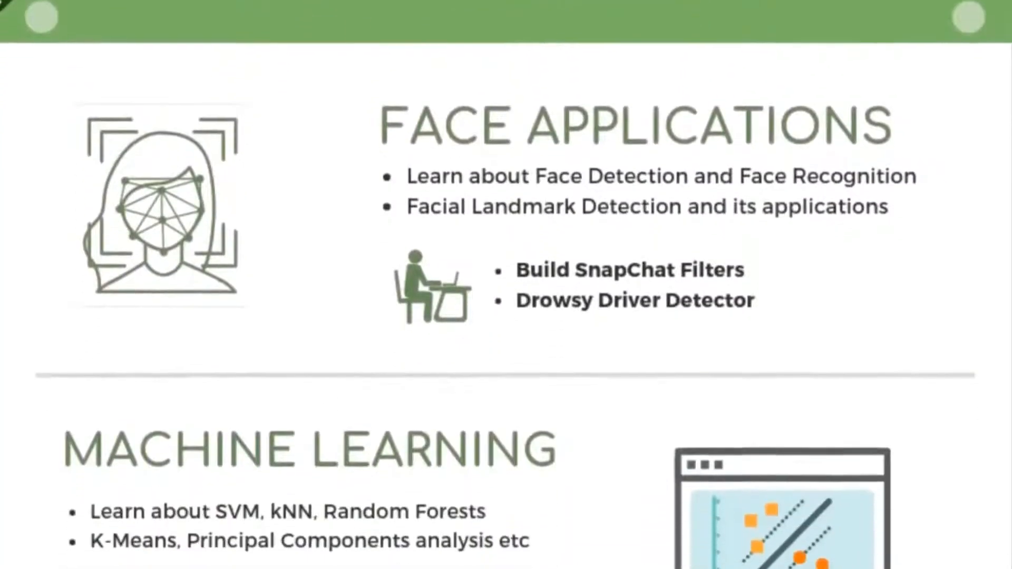
pyautogui.scroll(-3)
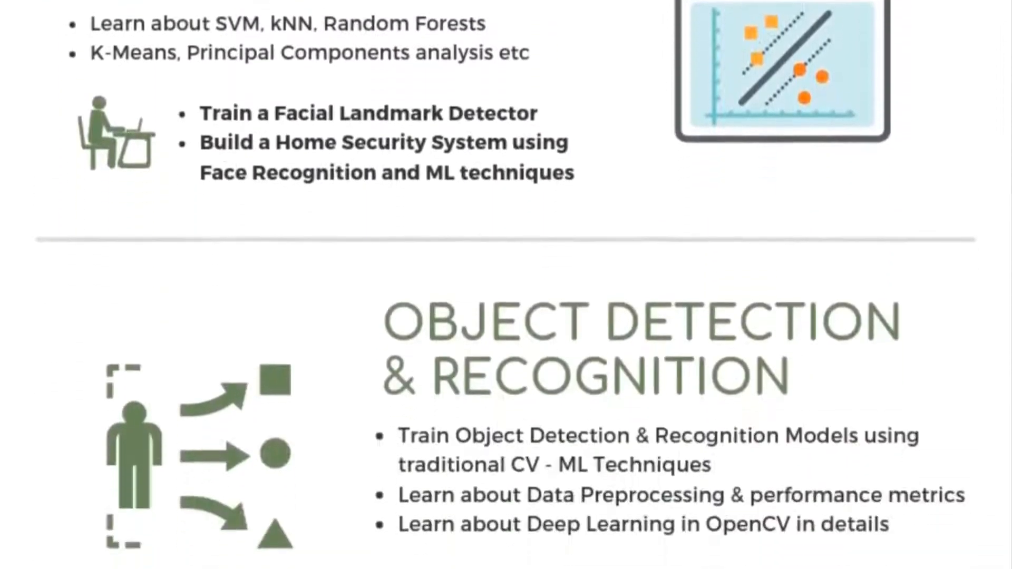
pyautogui.scroll(-3)
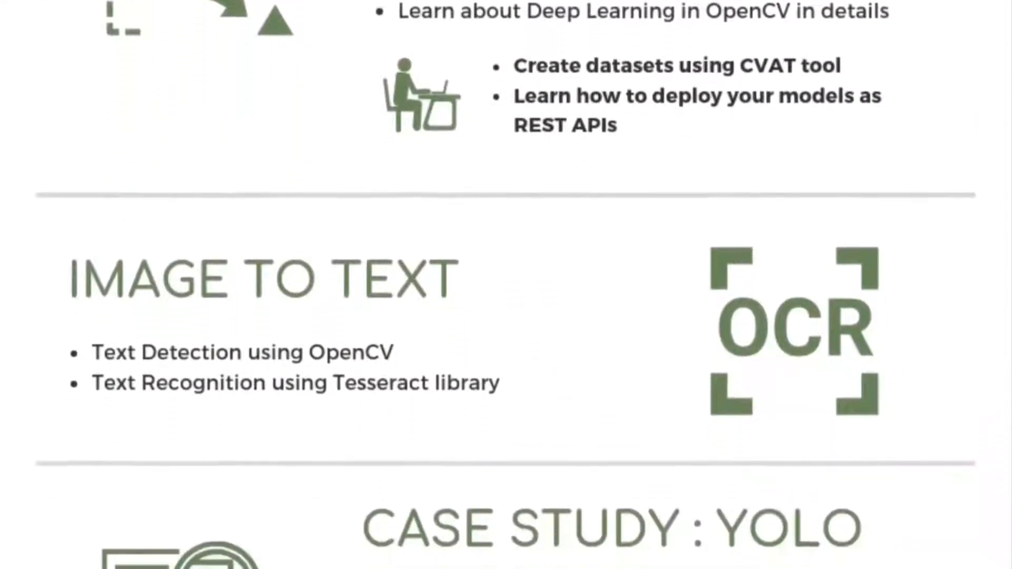
pyautogui.scroll(-3)
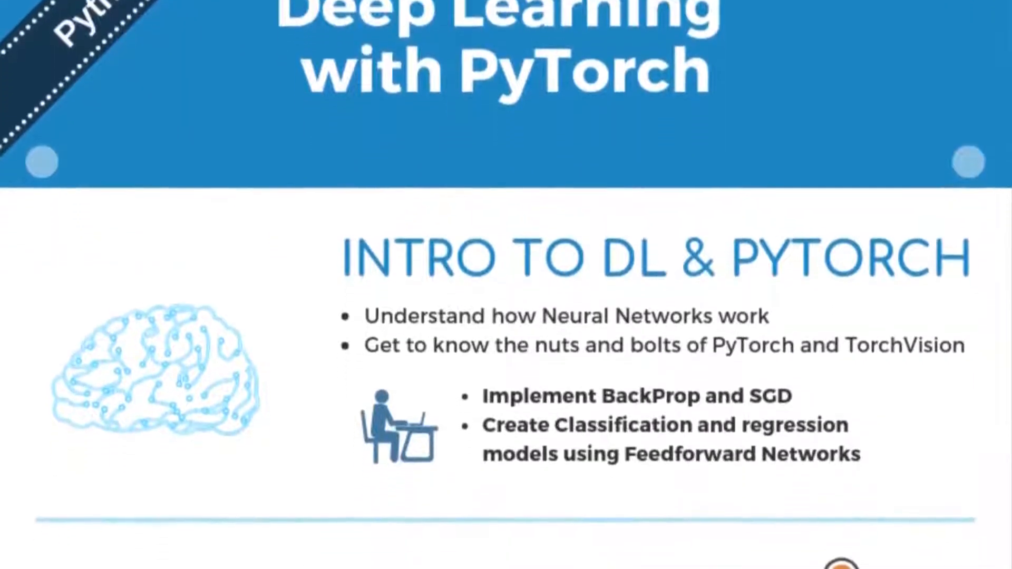
# Scroll the PyTorch curriculum from classification to deployment, then advance past the training chart to the ResNet diagram.
pyautogui.scroll(-3)
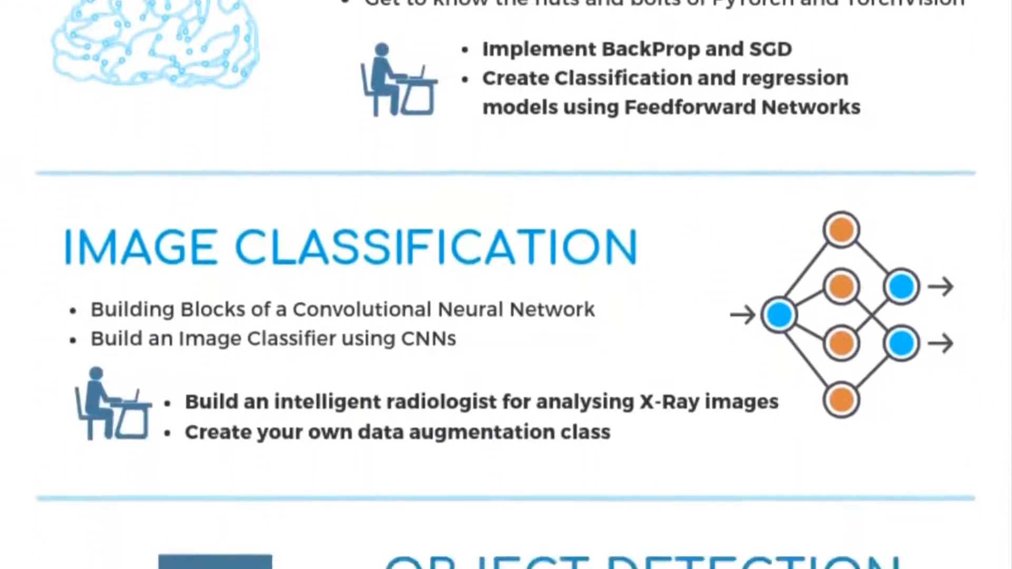
pyautogui.scroll(-3)
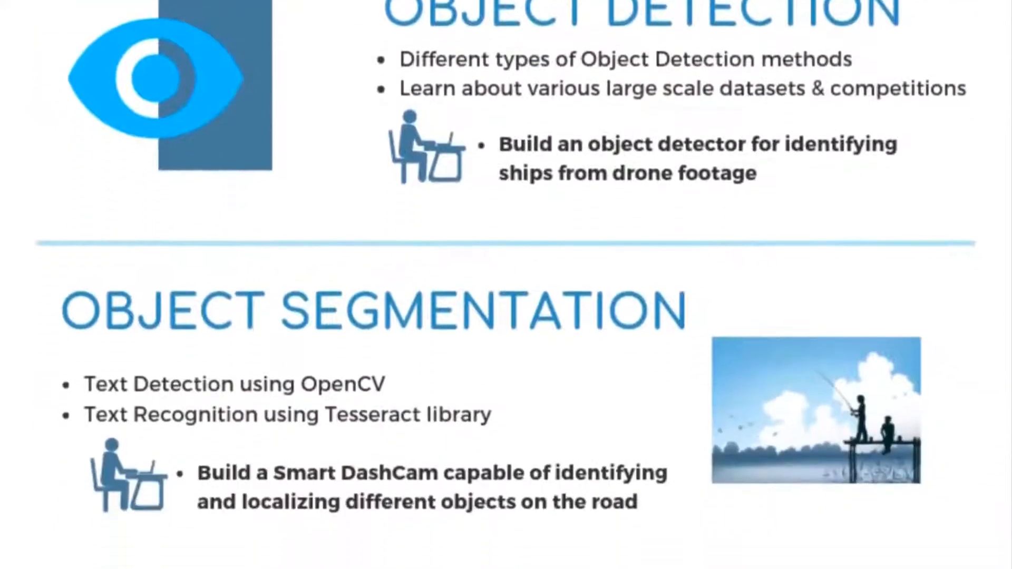
pyautogui.scroll(-3)
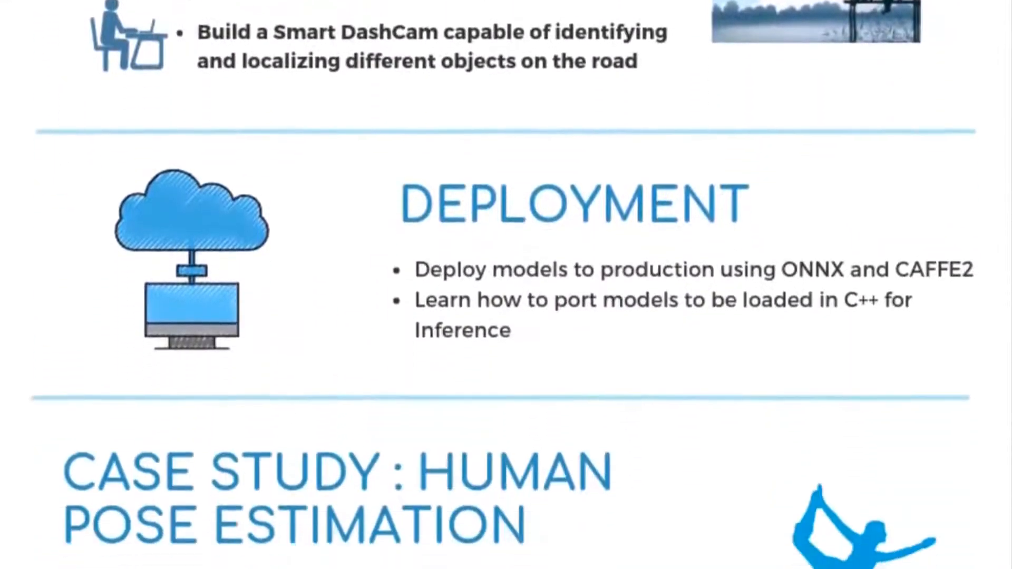
pyautogui.scroll(-3)
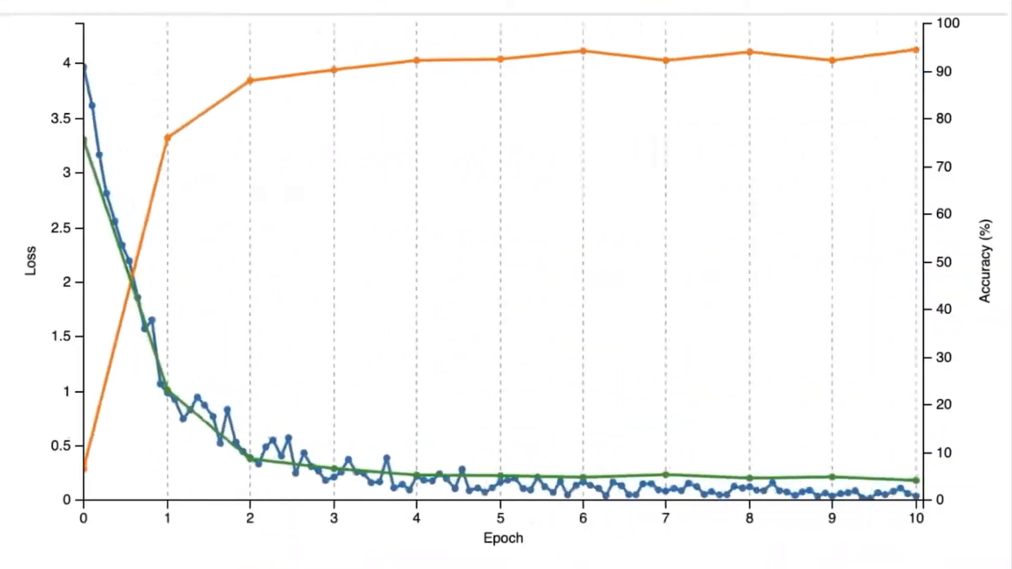
pyautogui.press('Right')
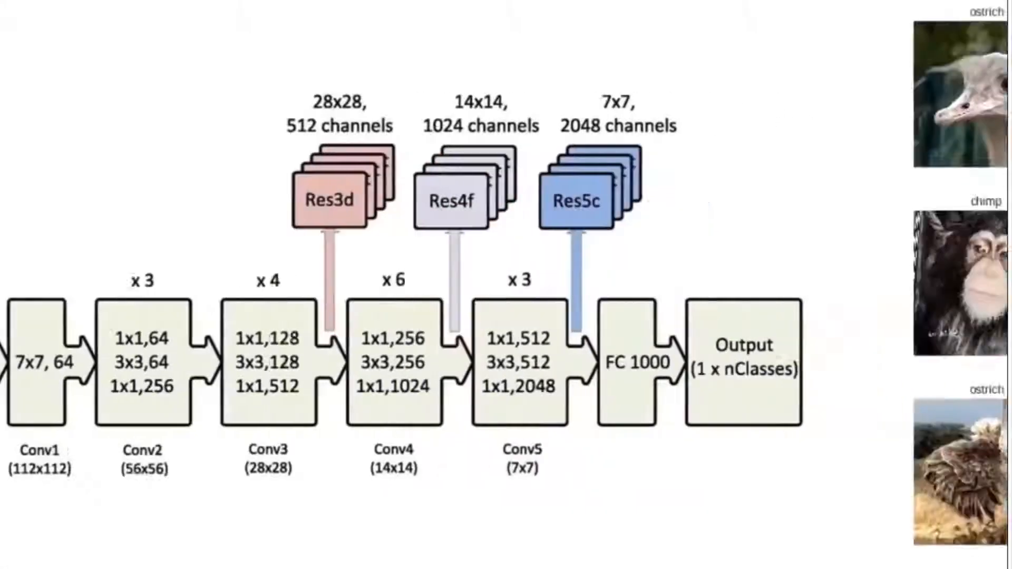